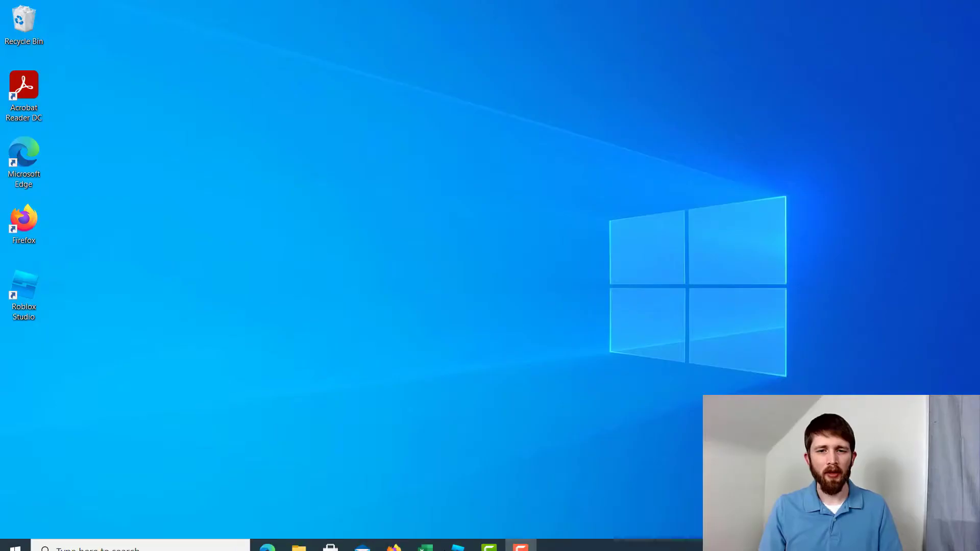
Launch Roblox Studio into Flat Terrain and insert a new Part beside the existing wall.
{"action": "double_click", "coordinate": [23, 294]}
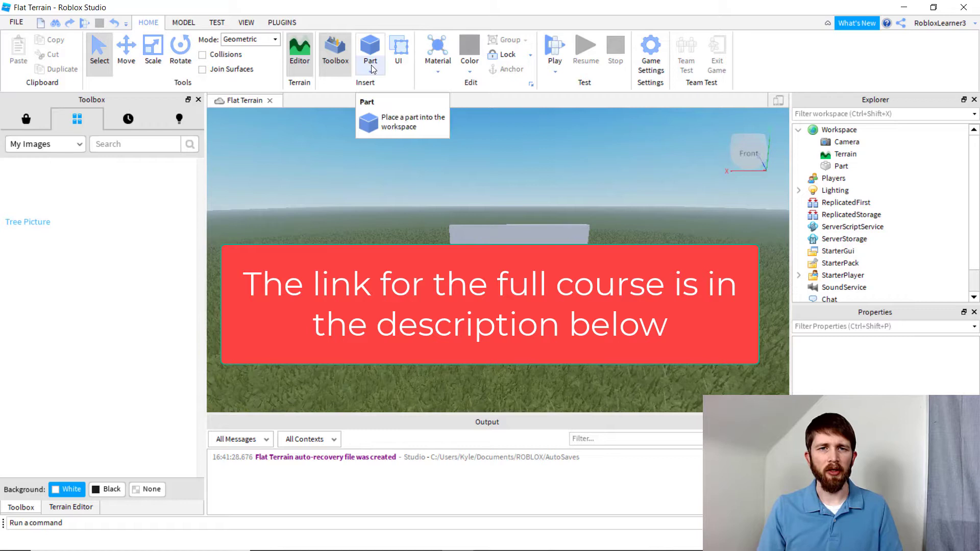
{"action": "left_click", "coordinate": [370, 50]}
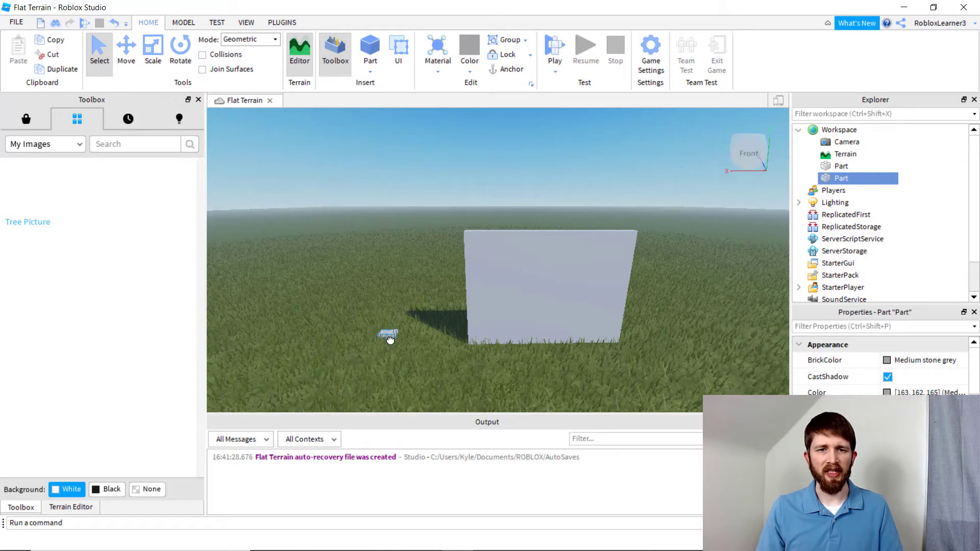
{"action": "left_click", "coordinate": [153, 49]}
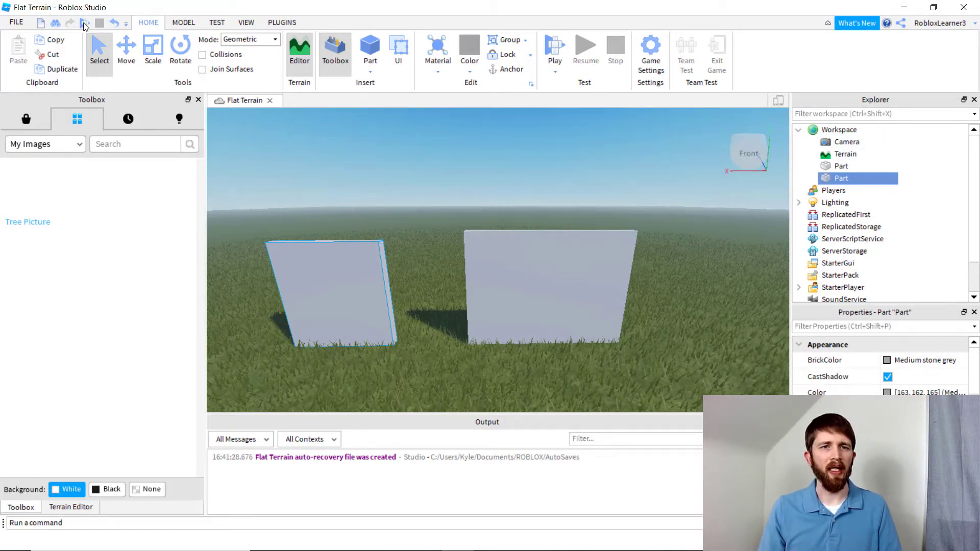
Confirm the Toolbox is shown from the View tab, then return to Home.
{"action": "left_click", "coordinate": [246, 23]}
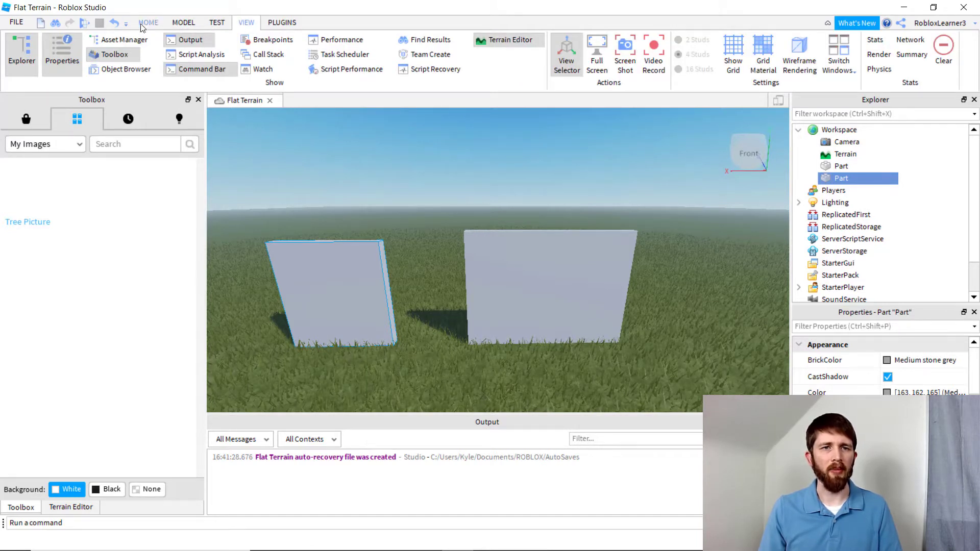
{"action": "left_click", "coordinate": [148, 22]}
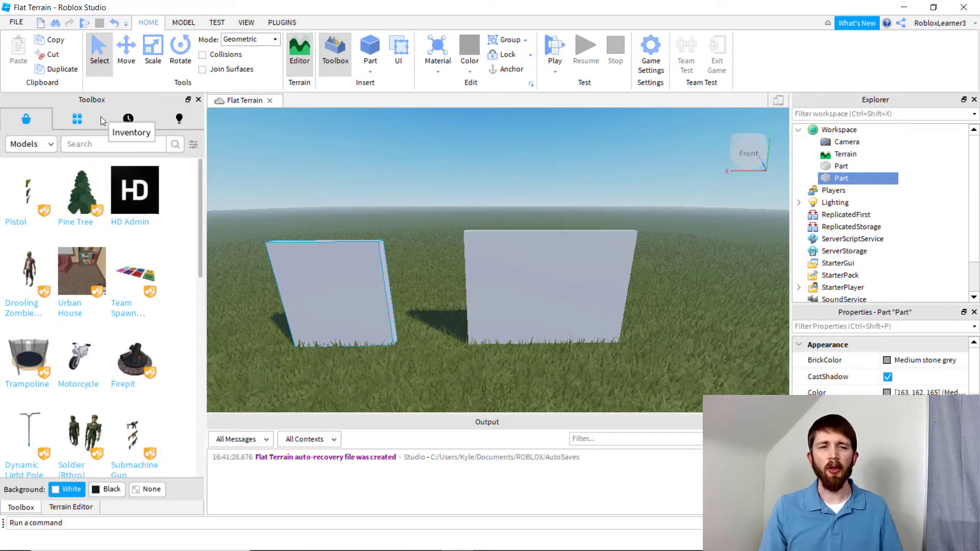
{"action": "mouse_move", "coordinate": [260, 60]}
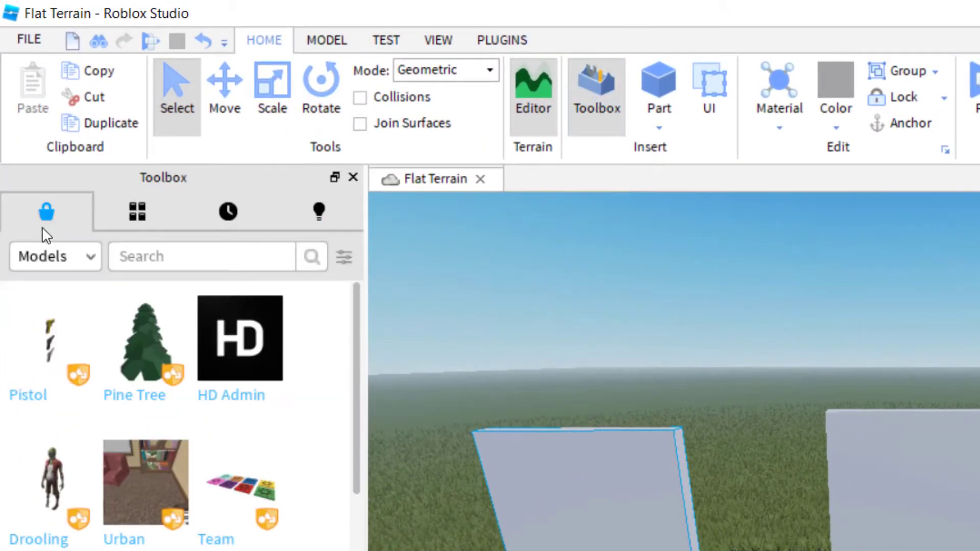
{"action": "mouse_move", "coordinate": [135, 243]}
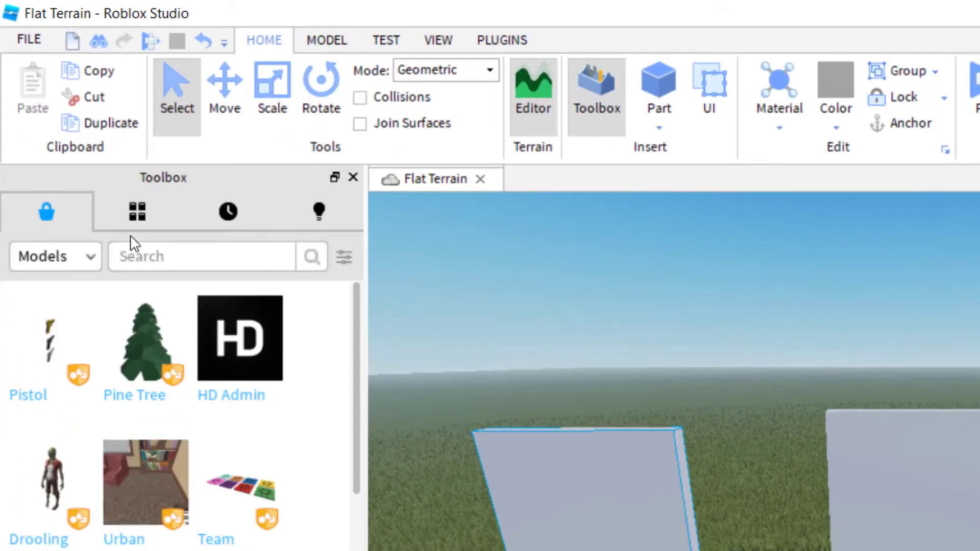
Switch the Toolbox marketplace category to Images and search for "grass".
{"action": "left_click", "coordinate": [200, 256]}
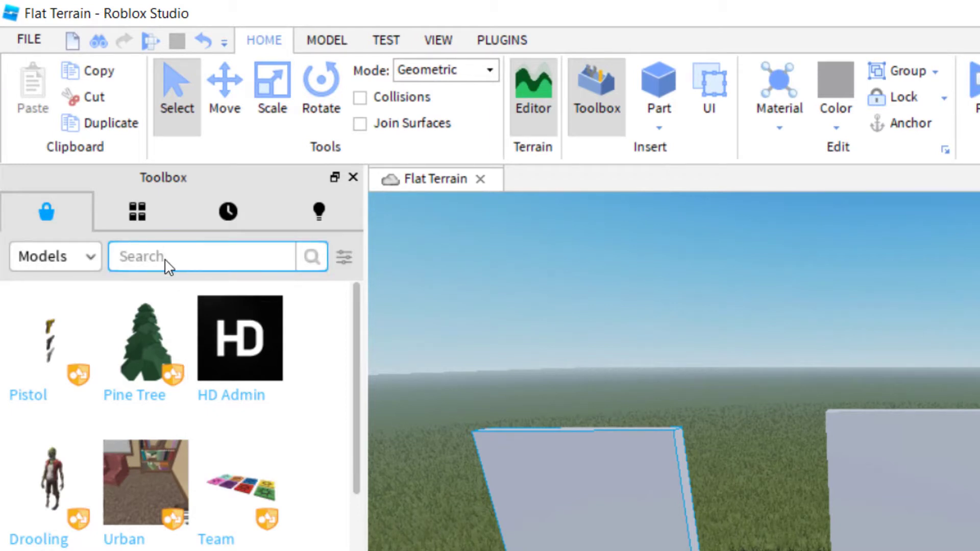
{"action": "left_click", "coordinate": [54, 256]}
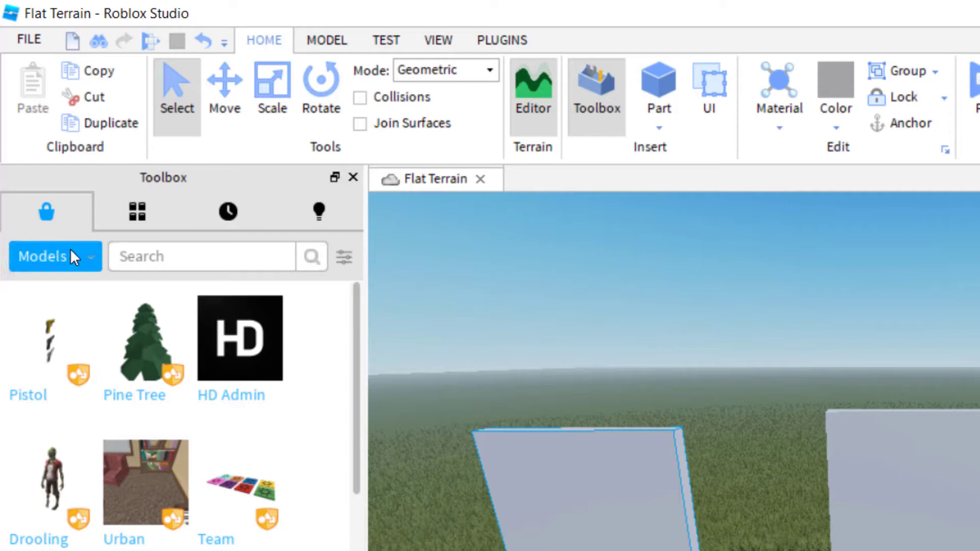
{"action": "left_click", "coordinate": [55, 257]}
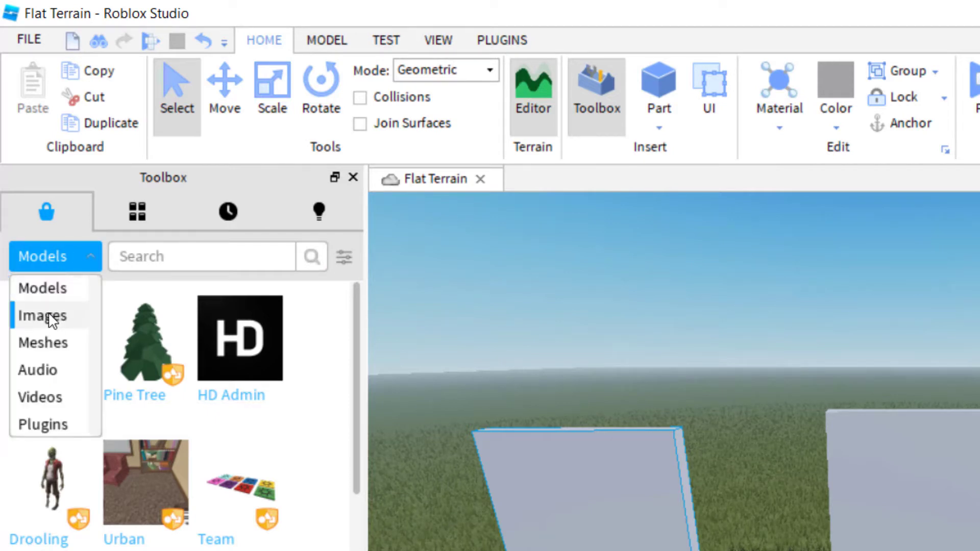
{"action": "left_click", "coordinate": [42, 315]}
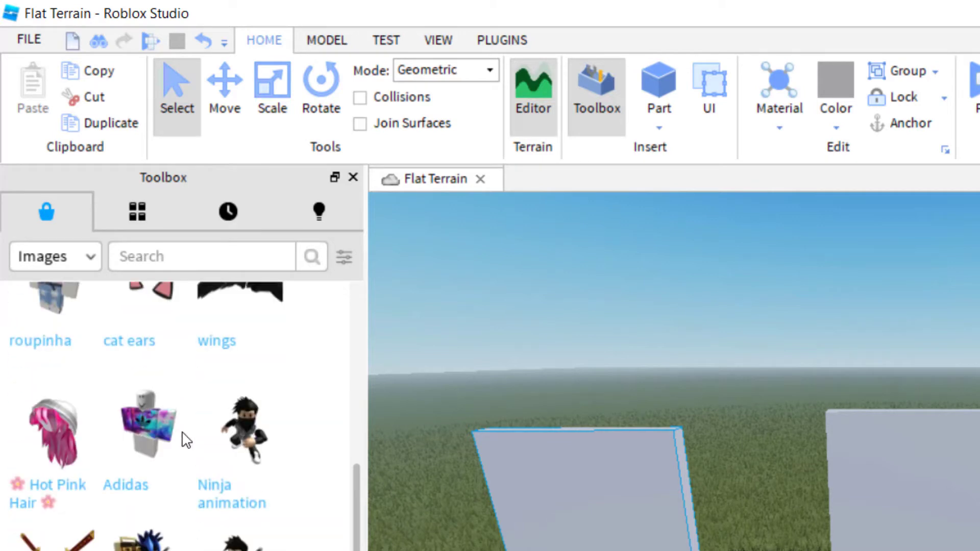
{"action": "left_click", "coordinate": [200, 255]}
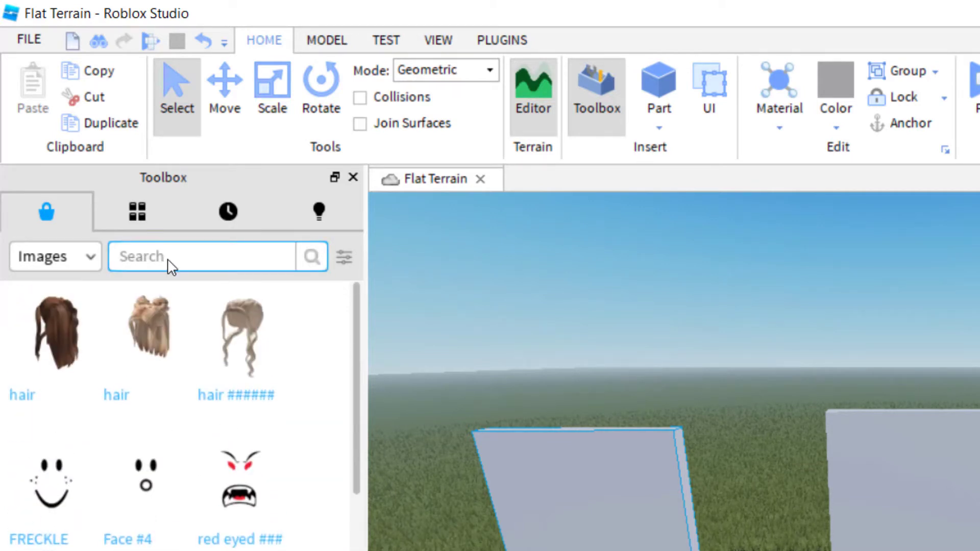
{"action": "type", "text": "grass"}
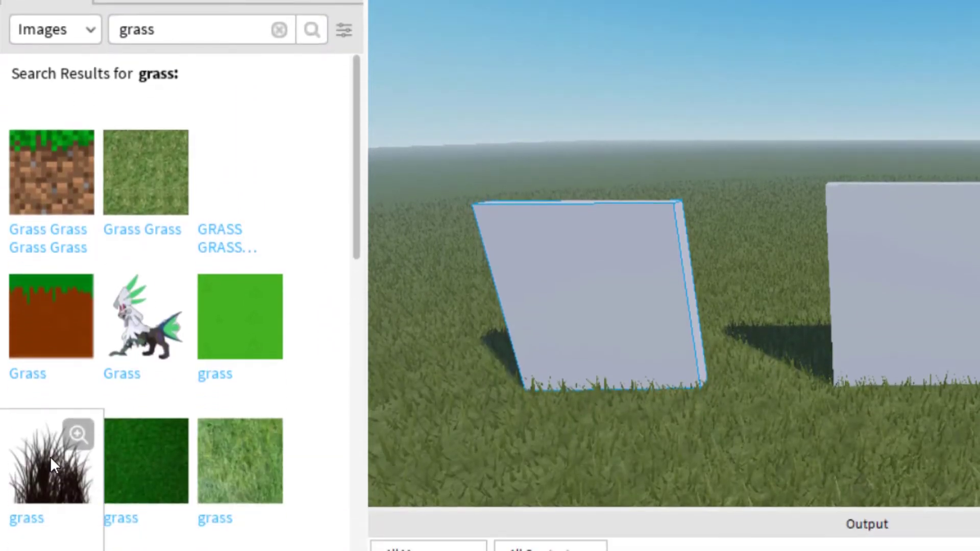
{"action": "mouse_move", "coordinate": [51, 462]}
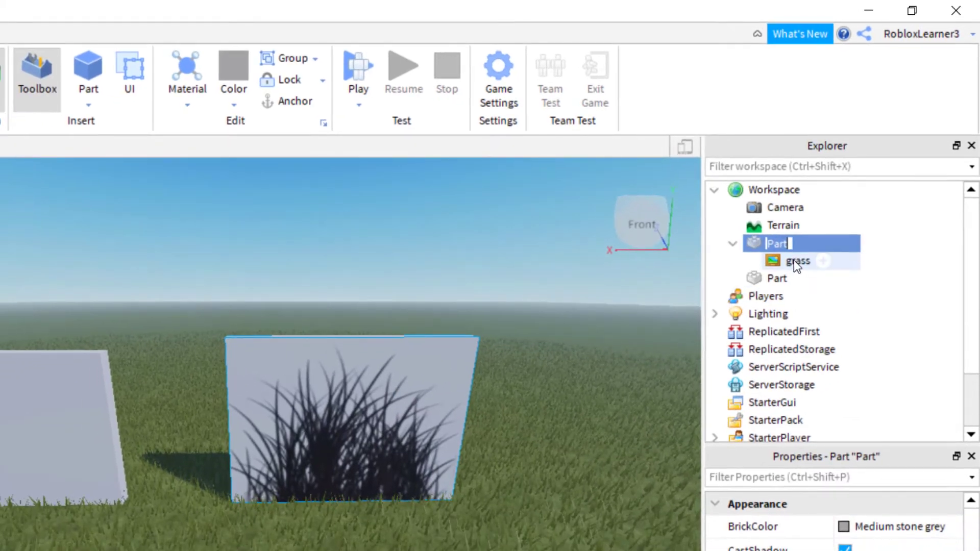
Set the grass decal's Face to Back, then restore it to Front.
{"action": "left_click", "coordinate": [799, 260]}
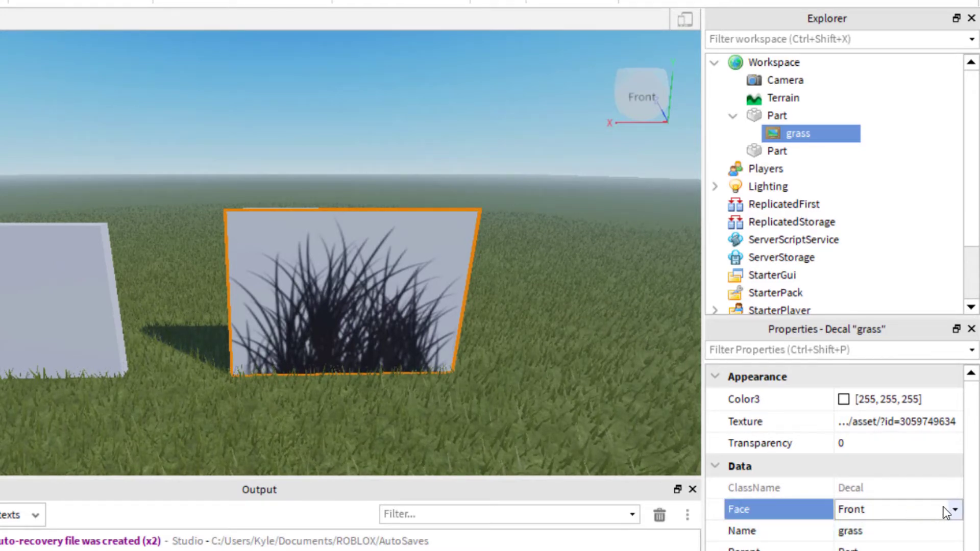
{"action": "left_click", "coordinate": [944, 508]}
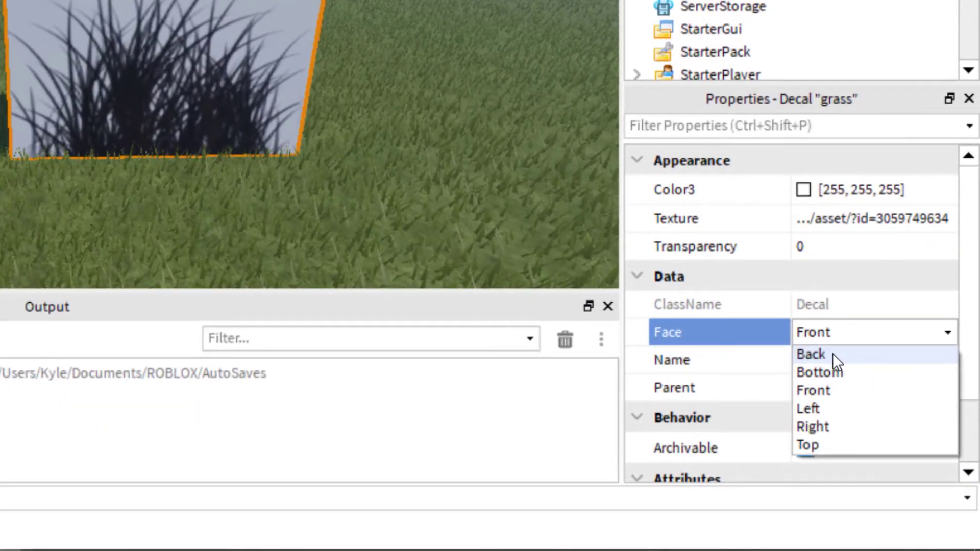
{"action": "left_click", "coordinate": [810, 355]}
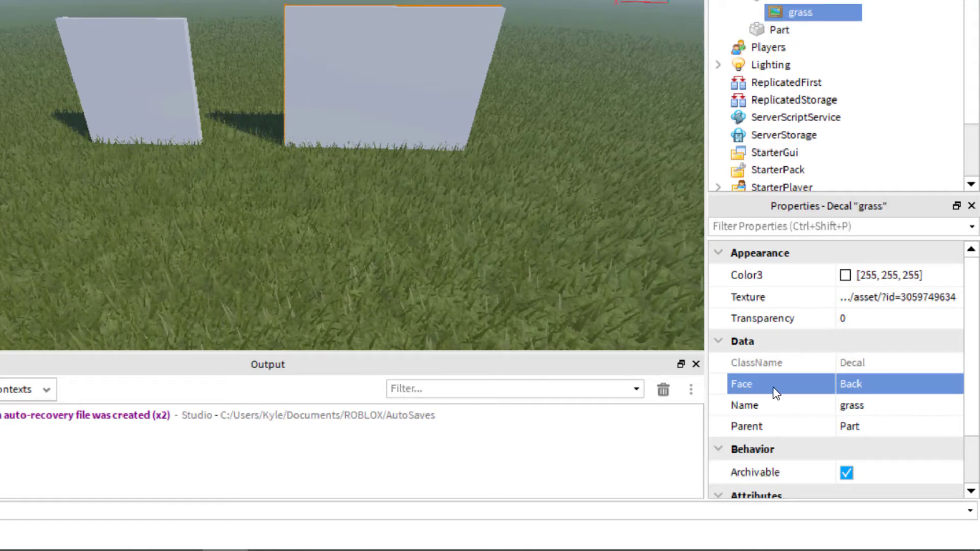
{"action": "left_click", "coordinate": [899, 384]}
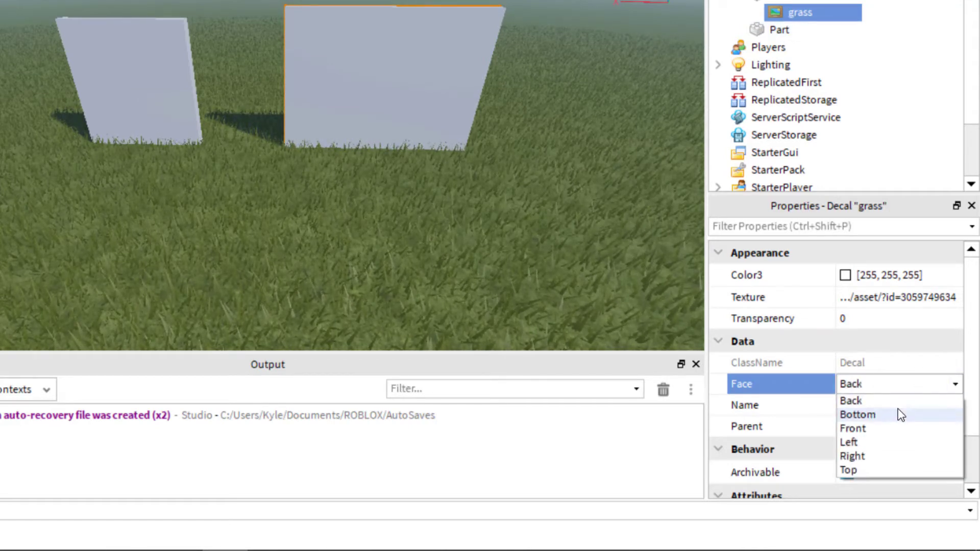
{"action": "mouse_move", "coordinate": [860, 429]}
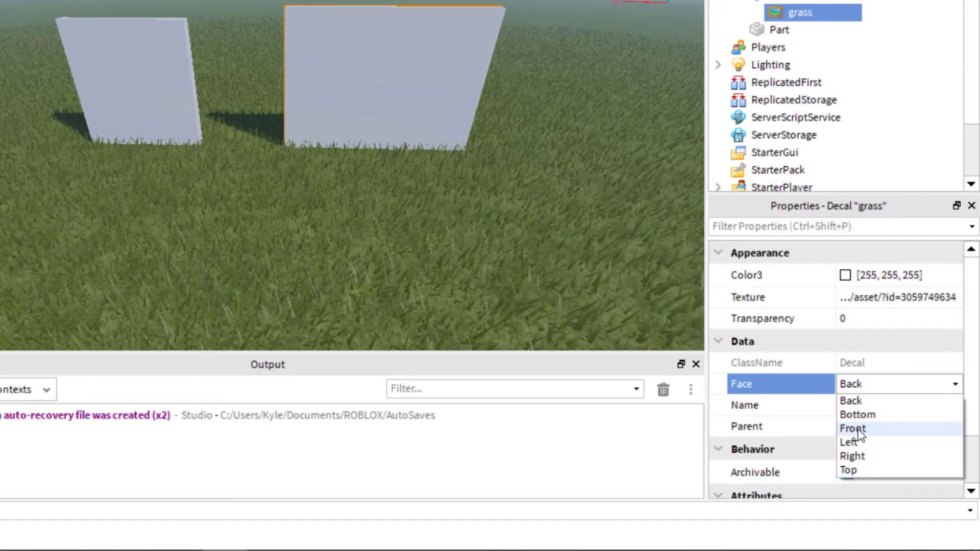
{"action": "left_click", "coordinate": [853, 428]}
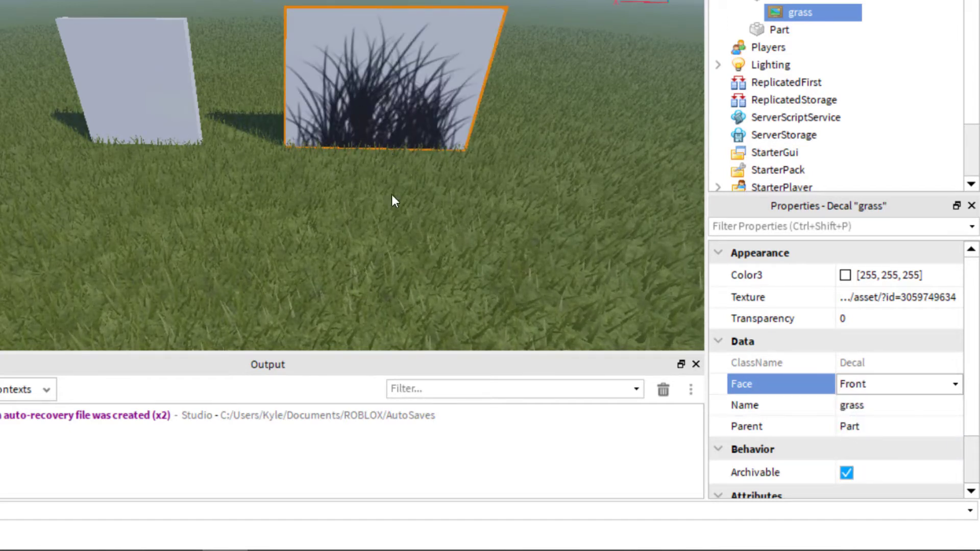
{"action": "mouse_move", "coordinate": [343, 67]}
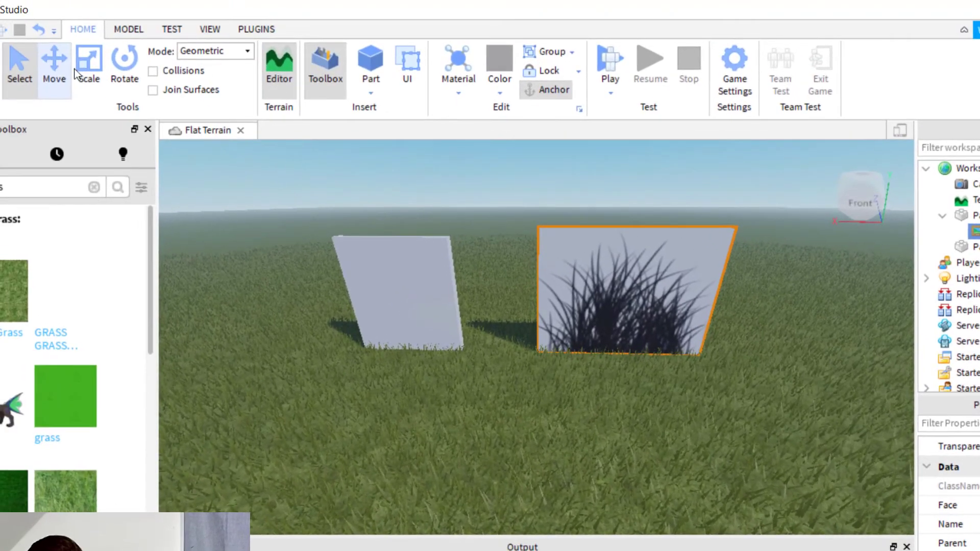
Select the wall Part holding the grass decal so it can be scaled wider.
{"action": "left_click", "coordinate": [88, 63]}
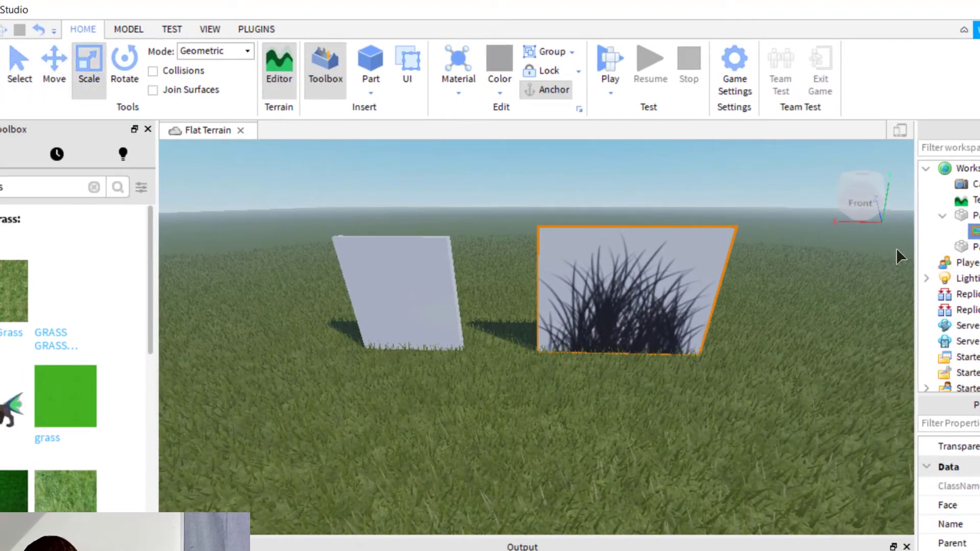
{"action": "left_click", "coordinate": [123, 62]}
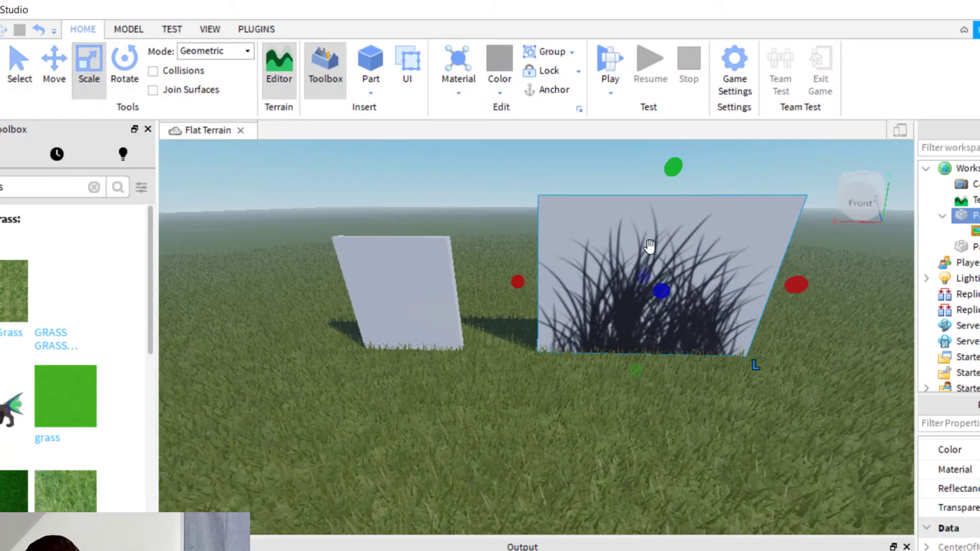
{"action": "mouse_move", "coordinate": [707, 306]}
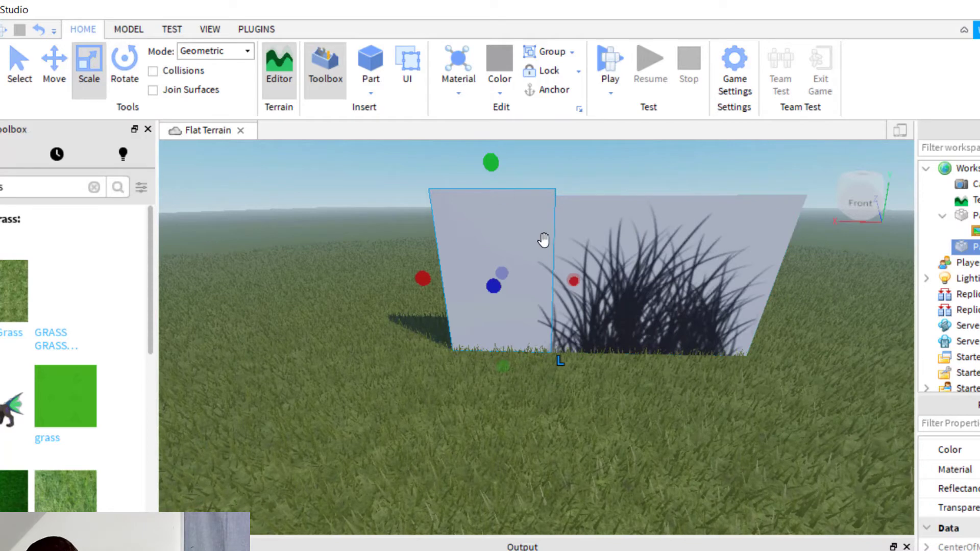
{"action": "mouse_move", "coordinate": [586, 253]}
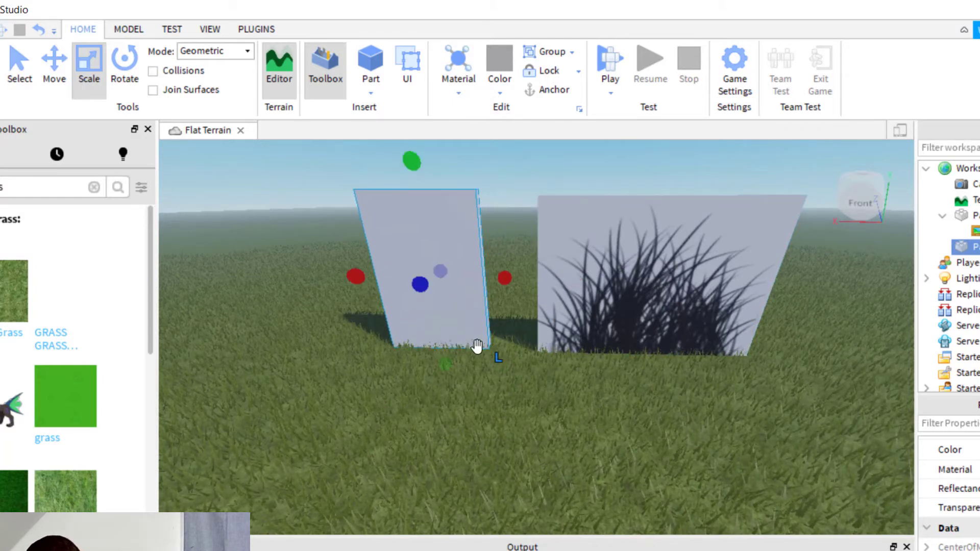
{"action": "mouse_move", "coordinate": [521, 392]}
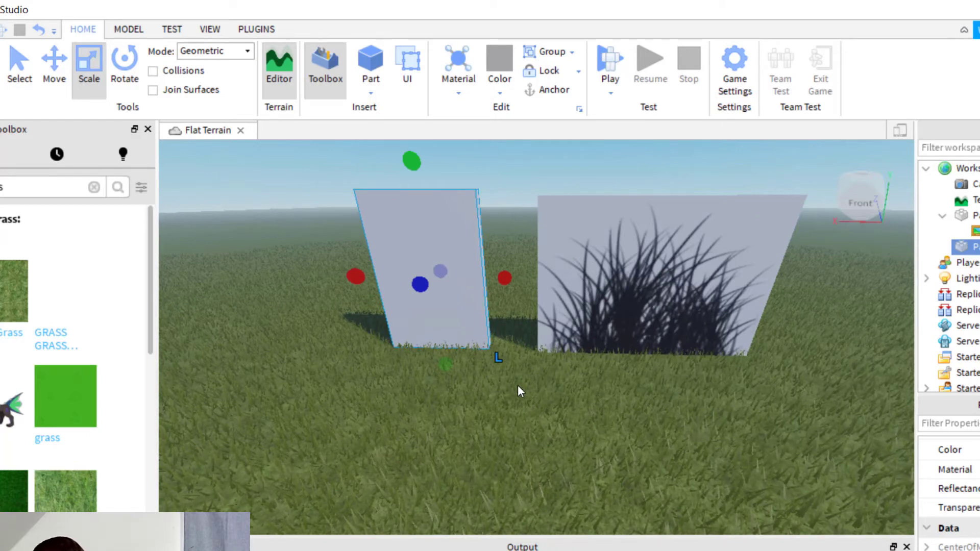
{"action": "mouse_move", "coordinate": [494, 392]}
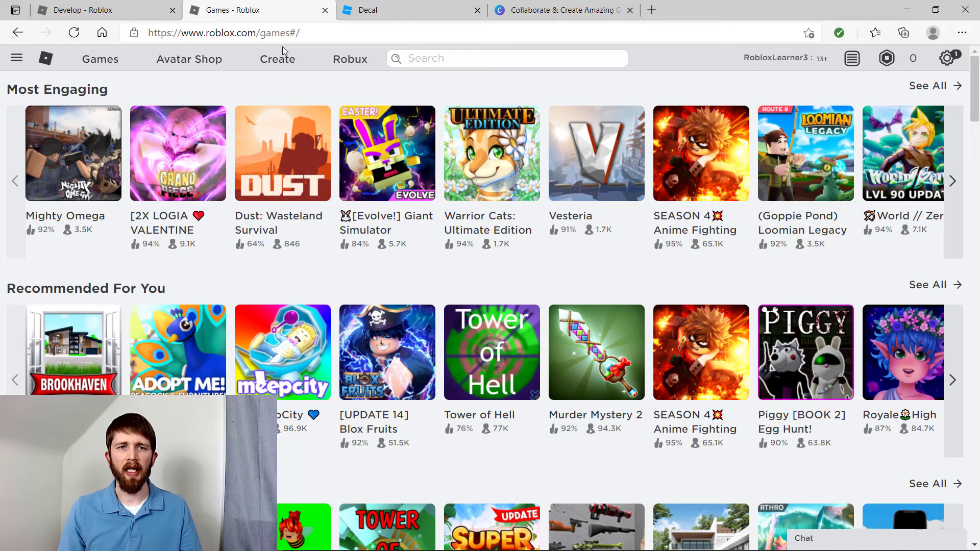
Go to roblox.com Create > Decals and cancel the Choose File dialog without uploading.
{"action": "left_click", "coordinate": [276, 59]}
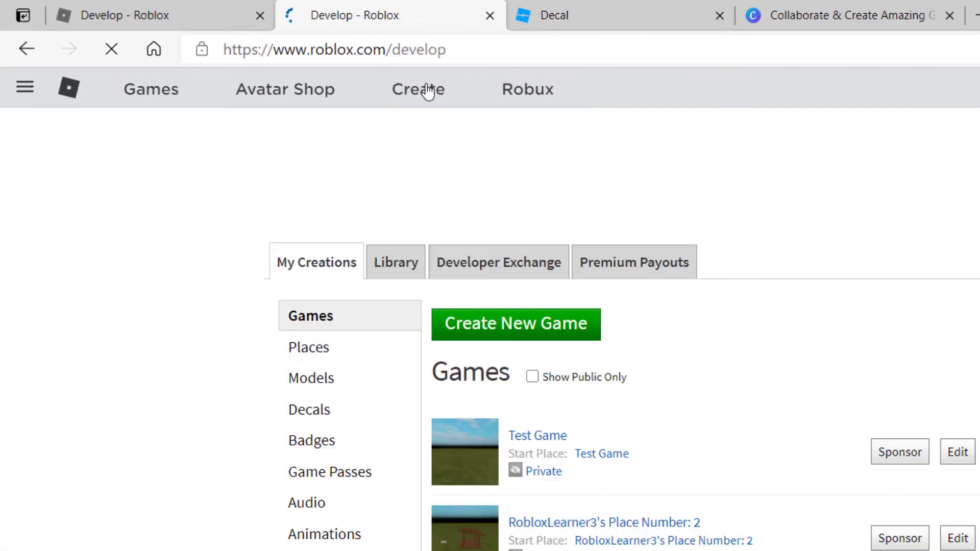
{"action": "scroll", "scroll_direction": "down", "scroll_amount": 3}
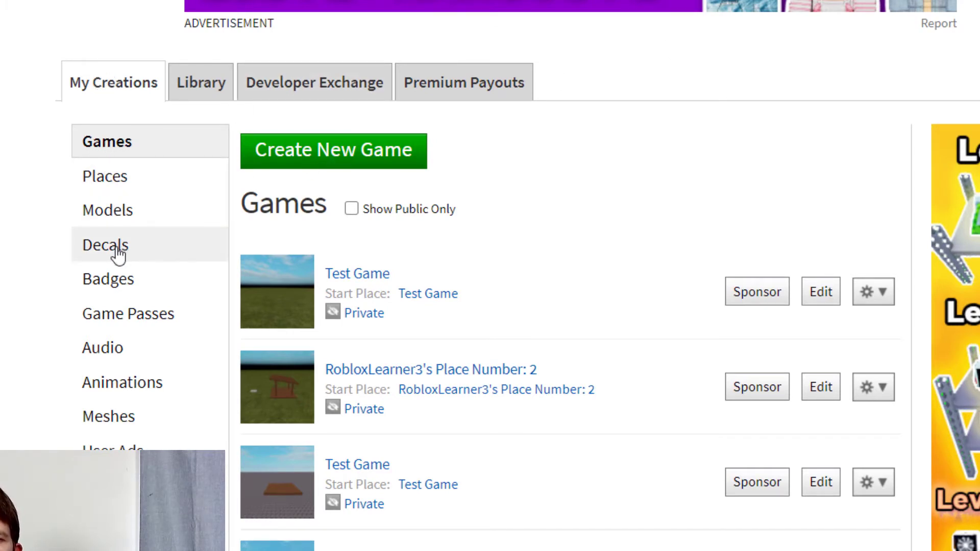
{"action": "left_click", "coordinate": [105, 244]}
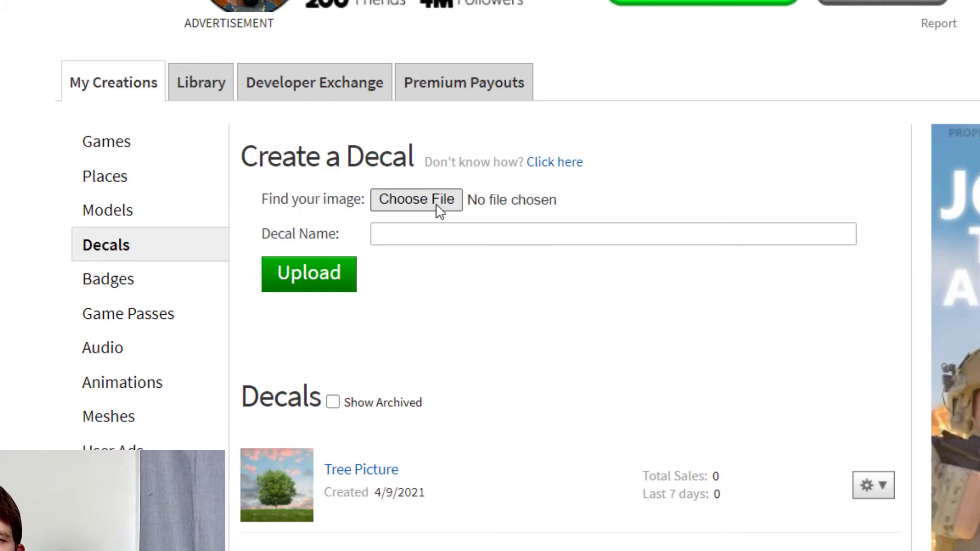
{"action": "left_click", "coordinate": [417, 199]}
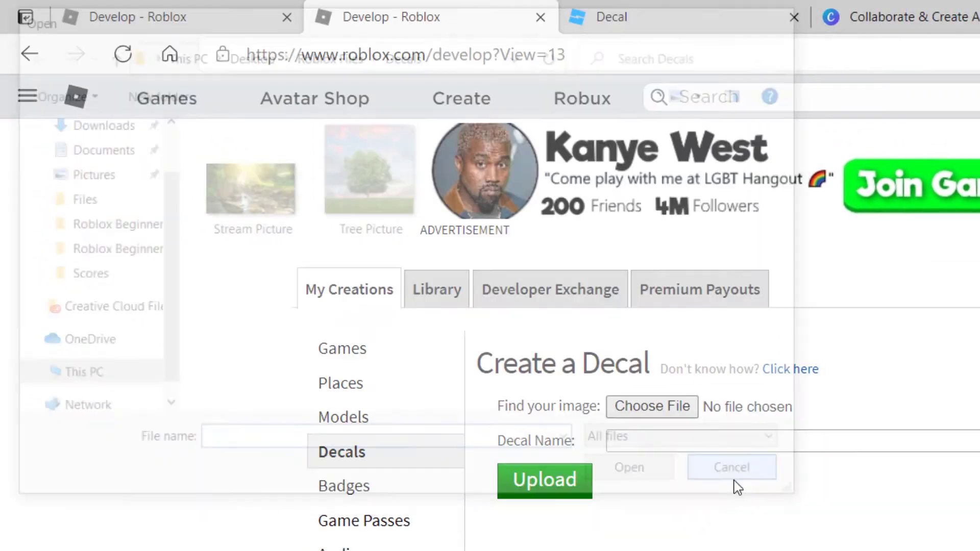
{"action": "left_click", "coordinate": [731, 467]}
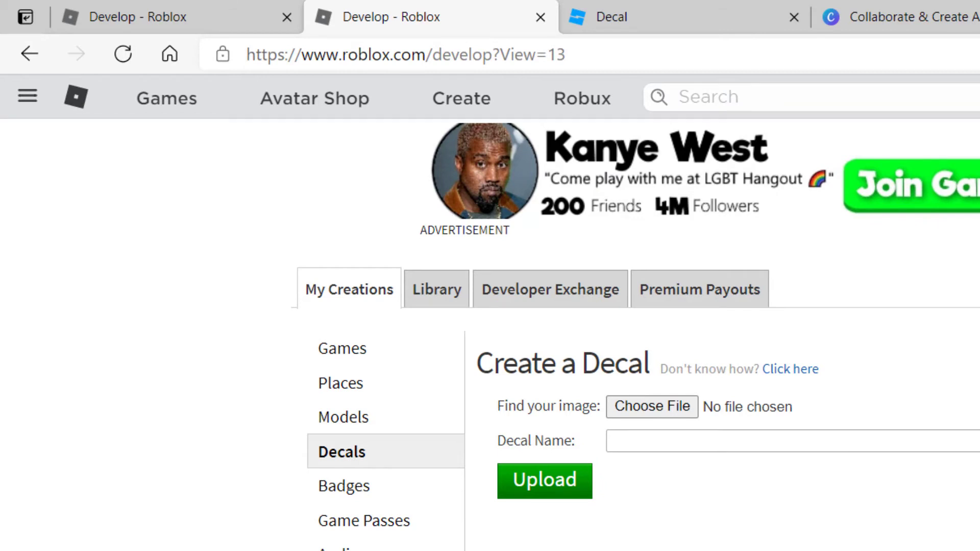
{"action": "scroll", "scroll_direction": "down", "scroll_amount": 3}
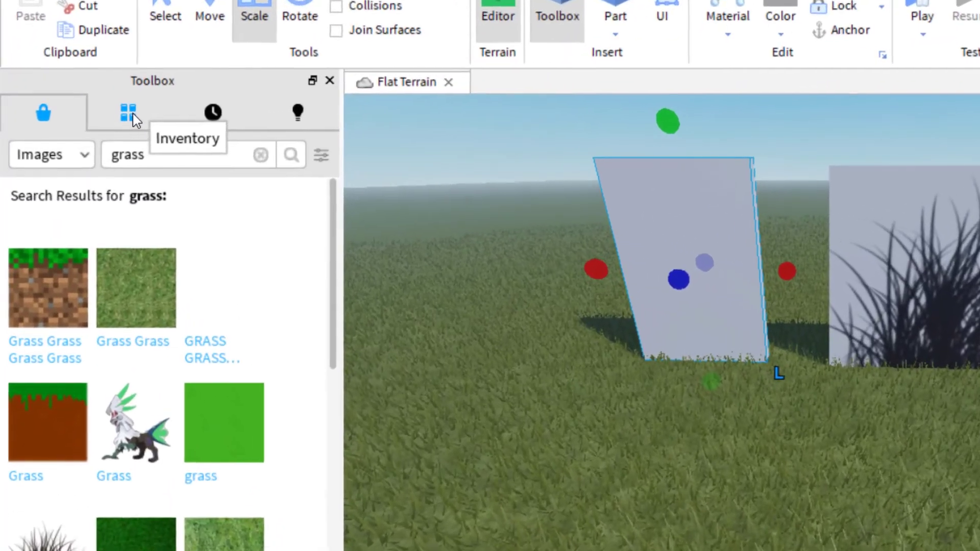
Show the Toolbox Inventory and switch its category toward My Images.
{"action": "left_click", "coordinate": [131, 112]}
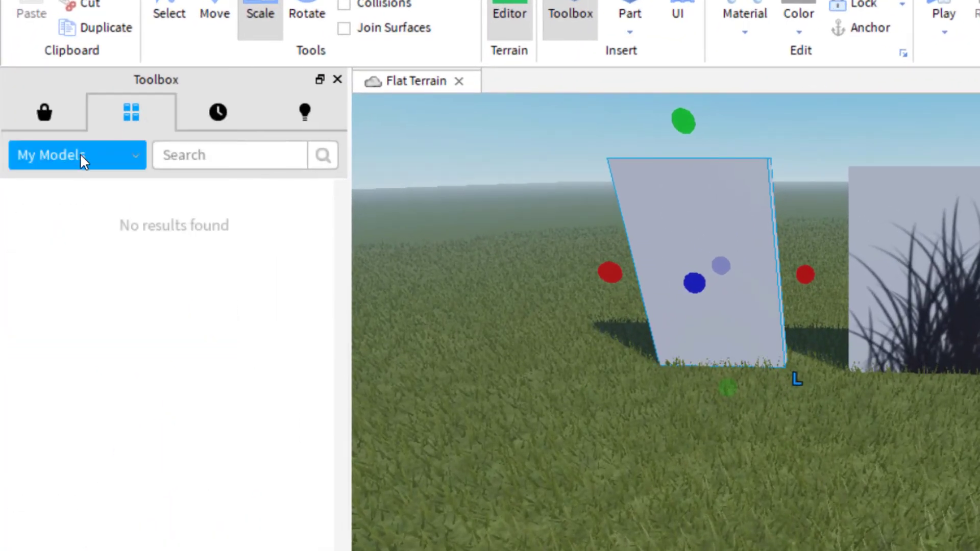
{"action": "left_click", "coordinate": [76, 154]}
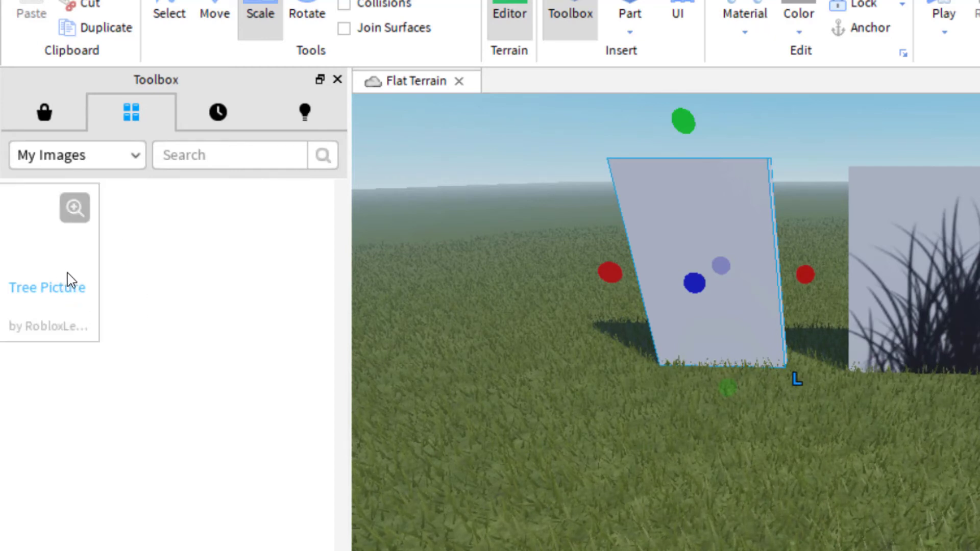
{"action": "mouse_move", "coordinate": [72, 262]}
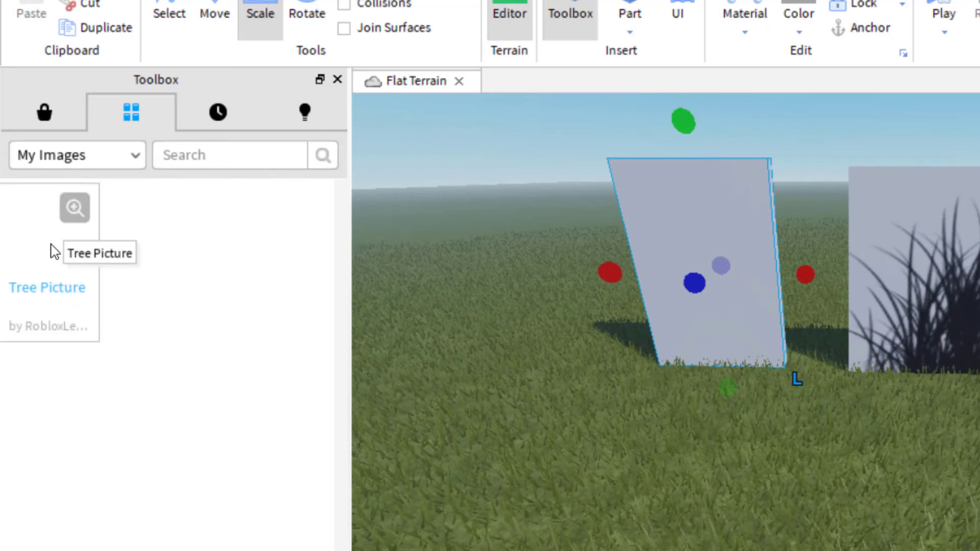
{"action": "mouse_move", "coordinate": [53, 272]}
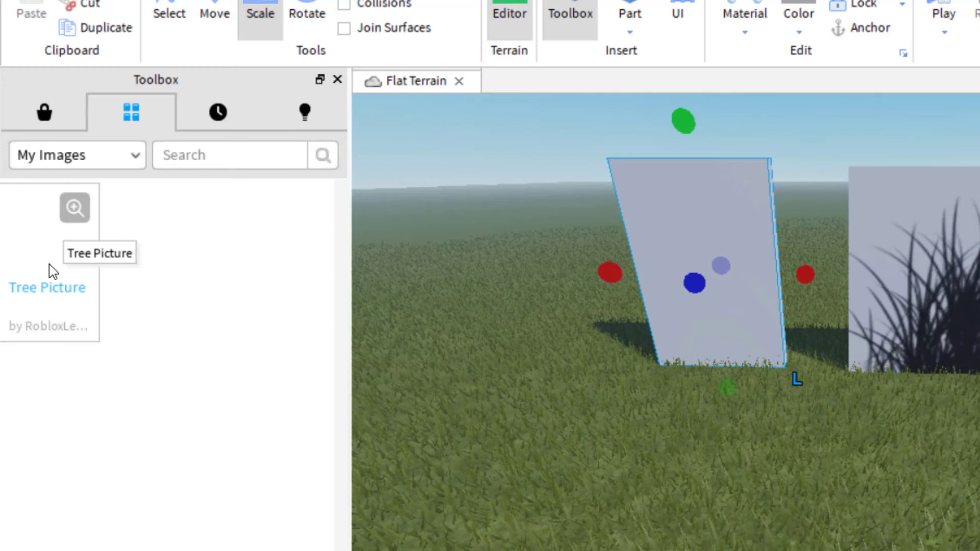
{"action": "mouse_move", "coordinate": [67, 280]}
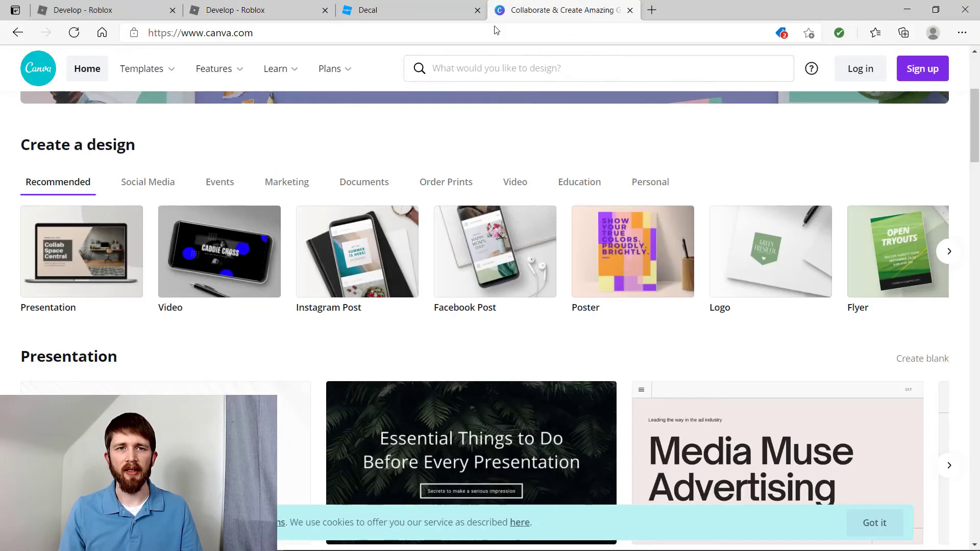
{"action": "mouse_move", "coordinate": [520, 4]}
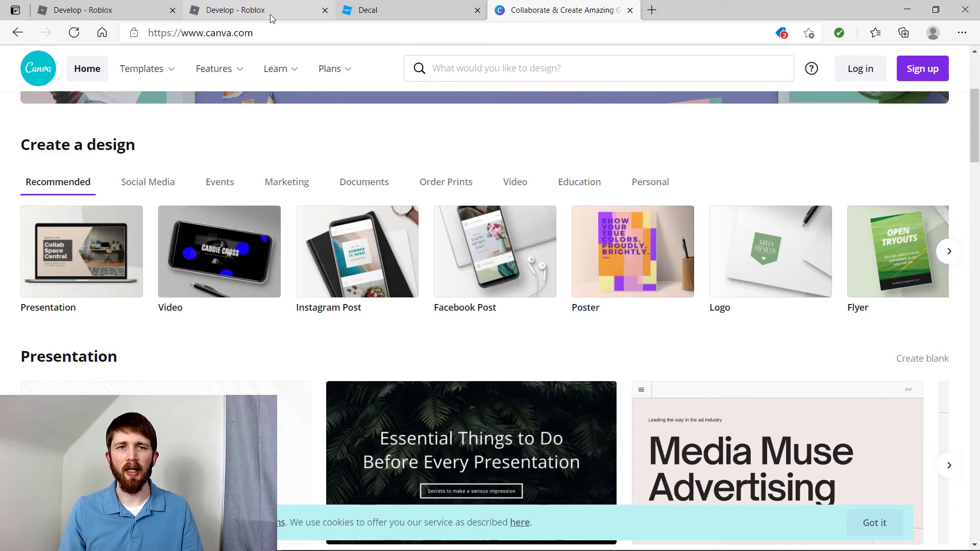
Switch from the Canva tab back to the Develop - Roblox decal page.
{"action": "left_click", "coordinate": [230, 10]}
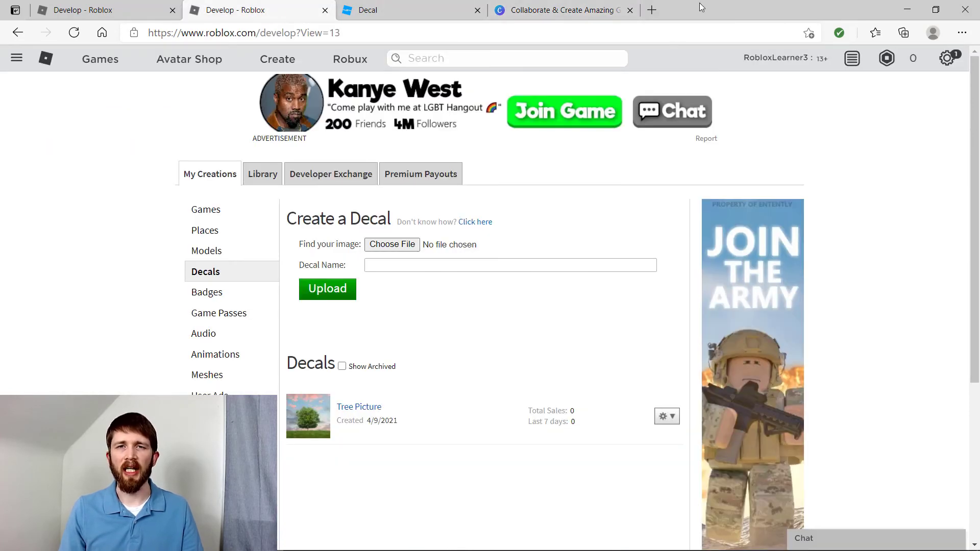
{"action": "mouse_move", "coordinate": [759, 7]}
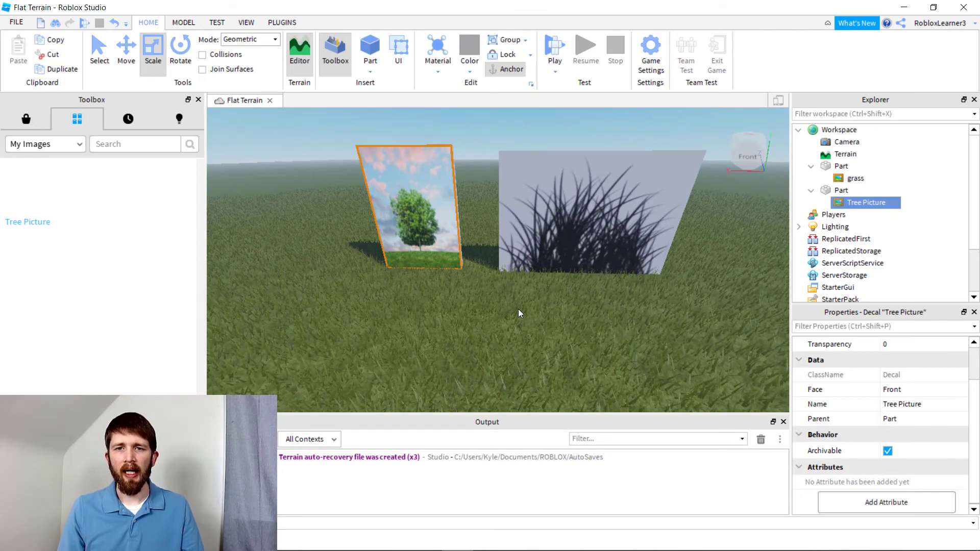
{"action": "mouse_move", "coordinate": [584, 310]}
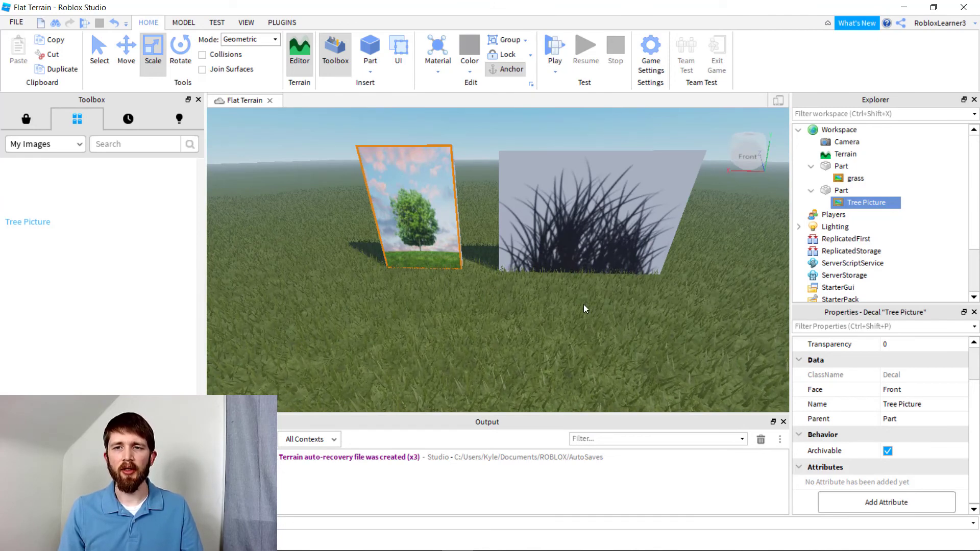